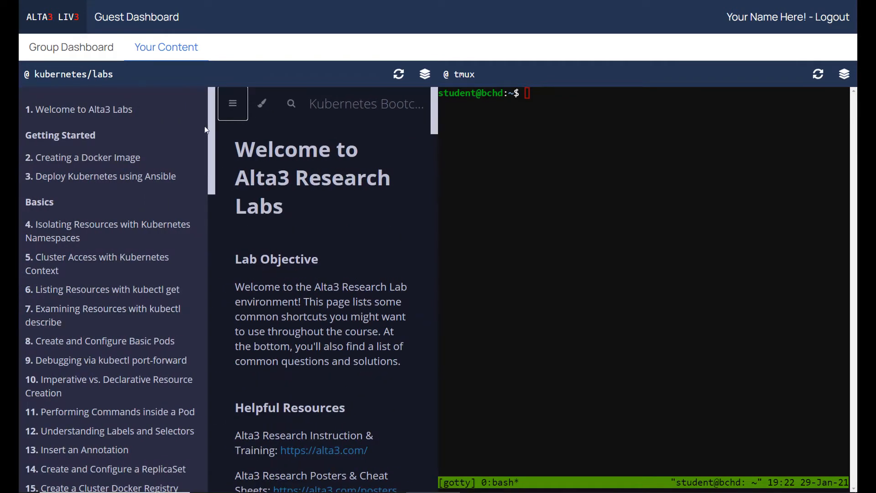
Scroll to the lab steps and run 'groups student' to list the student's groups.
{"action": "scroll", "scroll_direction": "down", "scroll_amount": 3}
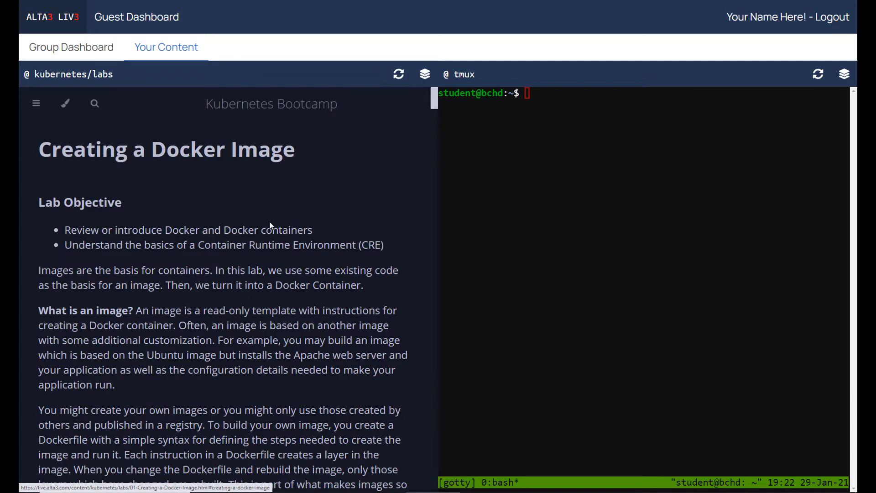
{"action": "scroll", "scroll_direction": "down", "scroll_amount": 3}
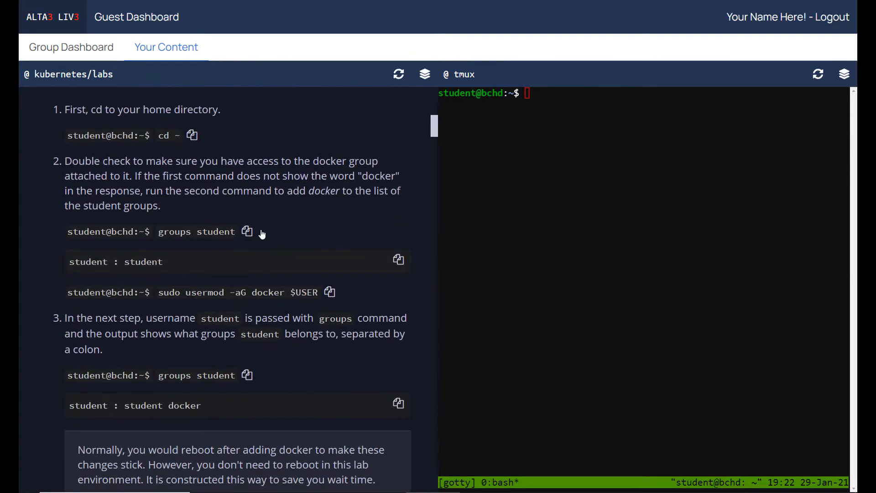
{"action": "type", "text": "groups student"}
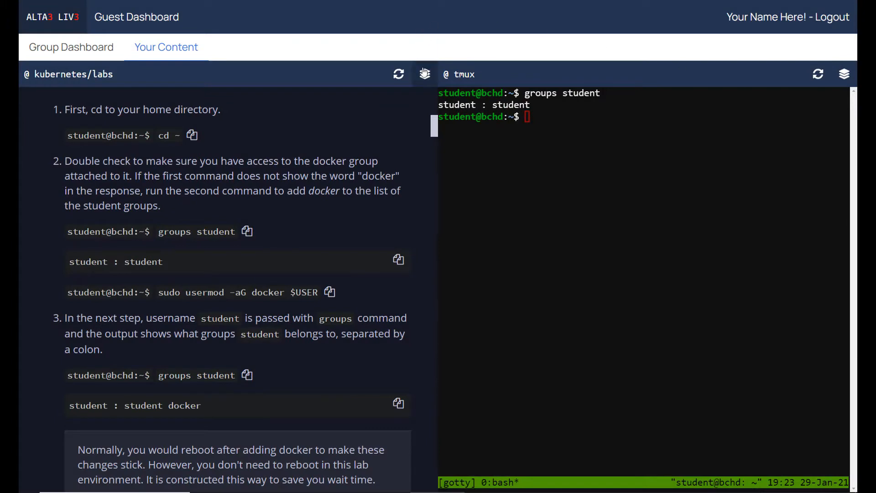
{"action": "left_click", "coordinate": [424, 74]}
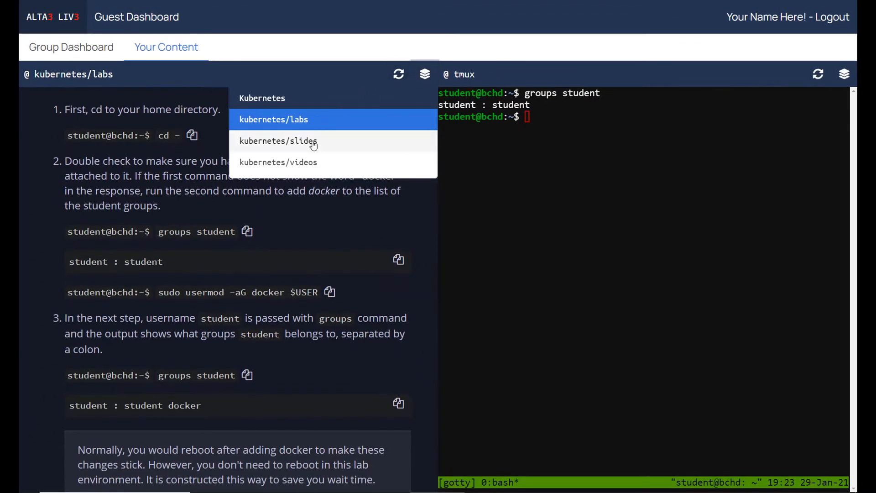
{"action": "left_click", "coordinate": [278, 162]}
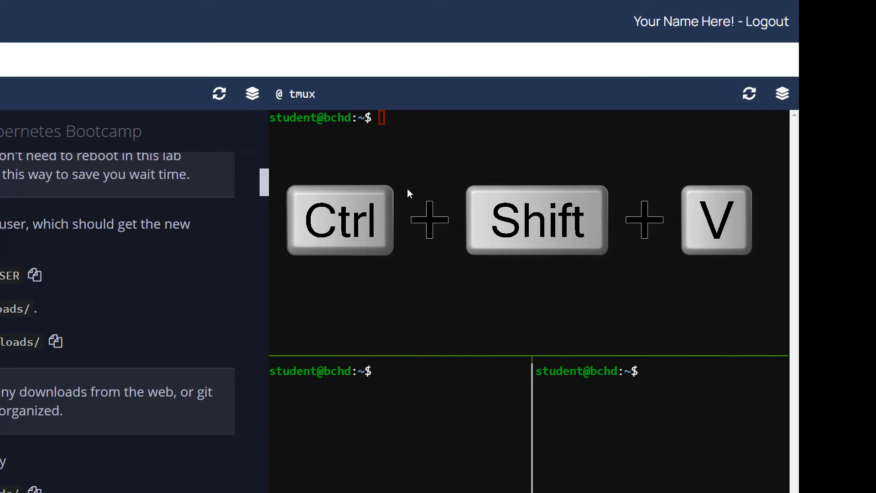
Run 'sudo su - $USER' for a fresh student shell and start a '# no problem, let me sh' comment.
{"action": "type", "text": "sudo su - $USER"}
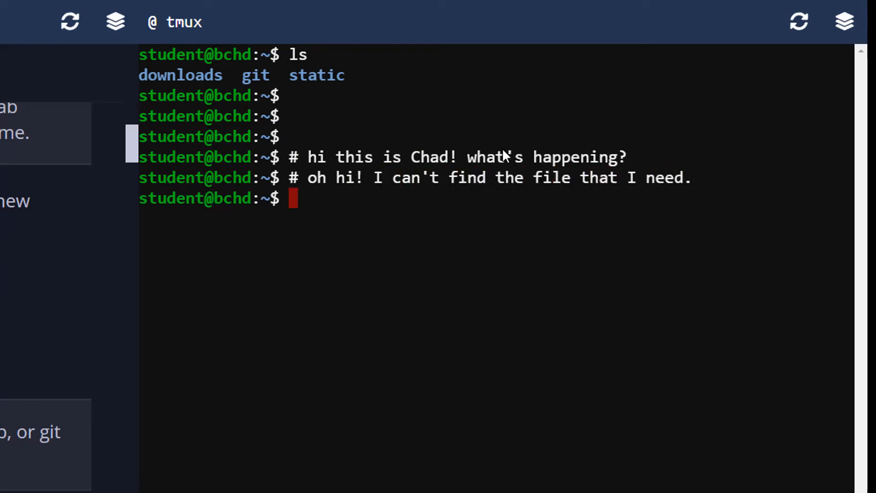
{"action": "type", "text": "# no problem, let me sh"}
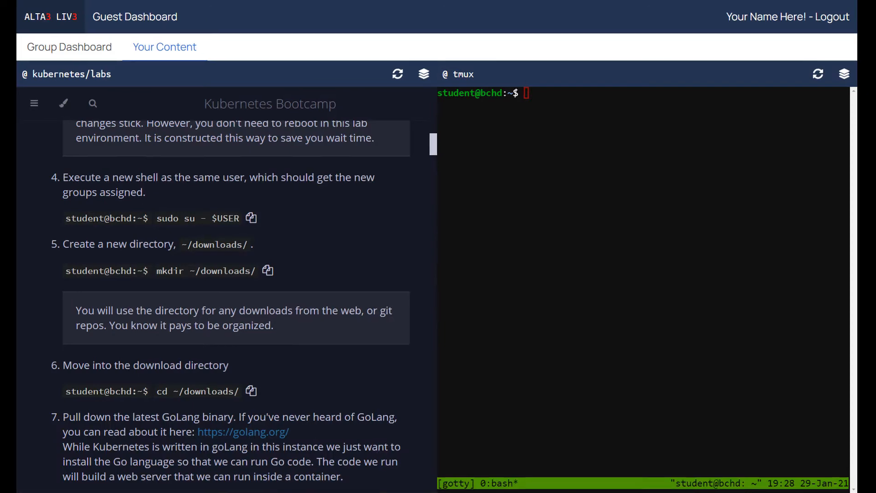
Switch the environment panel from tmux to tty, then the aux1 Ghost site, then aux2.
{"action": "left_click", "coordinate": [843, 73]}
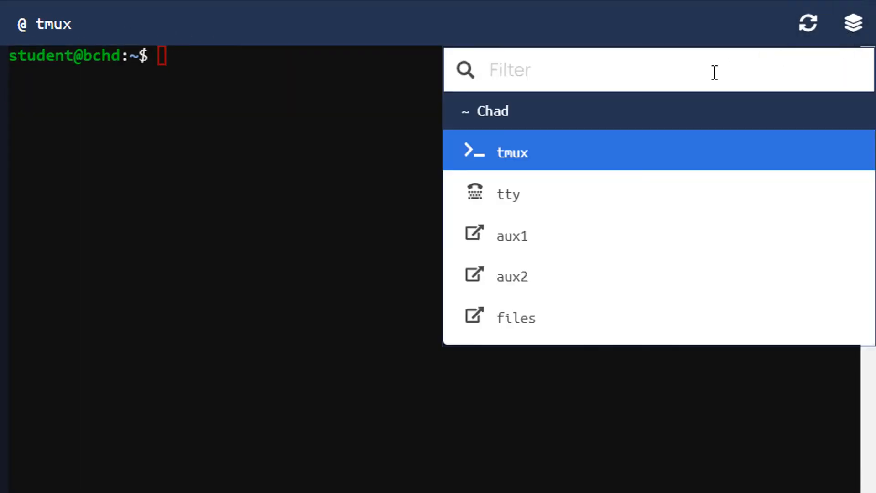
{"action": "mouse_move", "coordinate": [574, 153]}
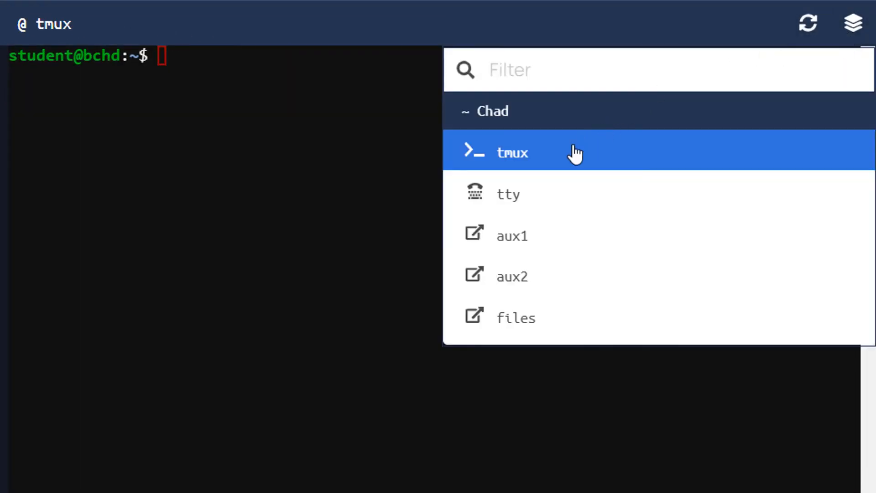
{"action": "left_click", "coordinate": [508, 193]}
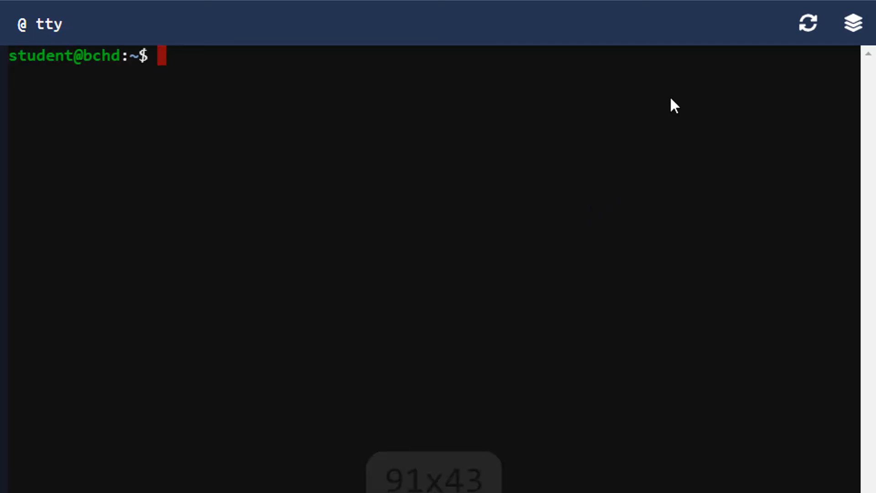
{"action": "left_click", "coordinate": [853, 23]}
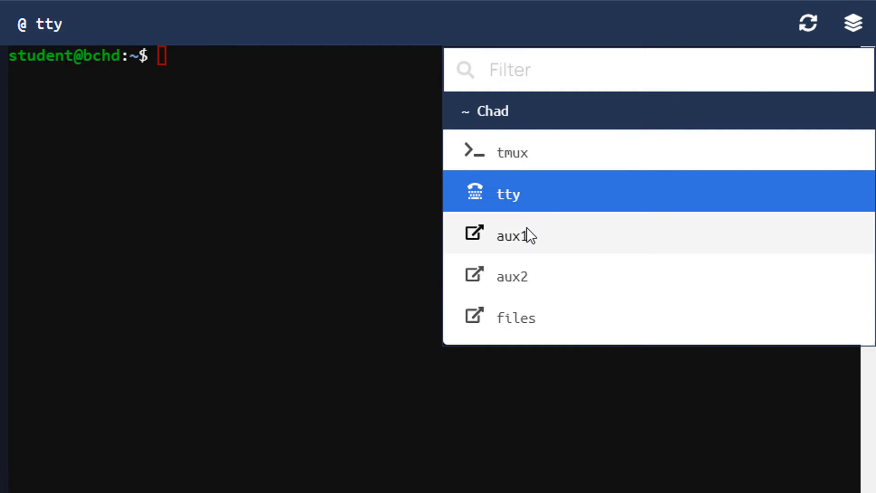
{"action": "left_click", "coordinate": [515, 234]}
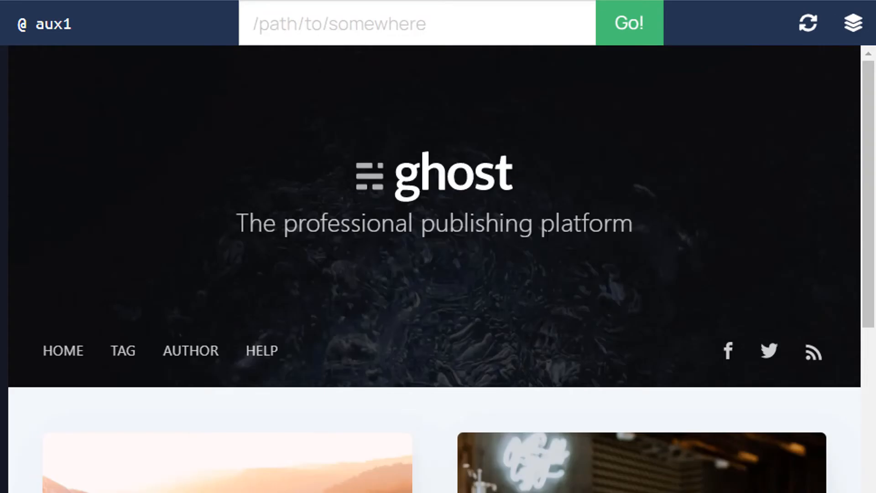
{"action": "left_click", "coordinate": [852, 24]}
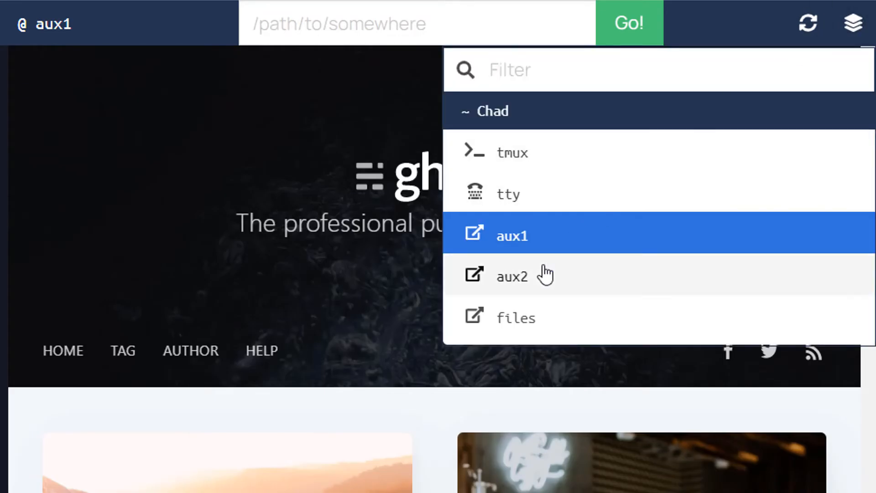
{"action": "left_click", "coordinate": [512, 276]}
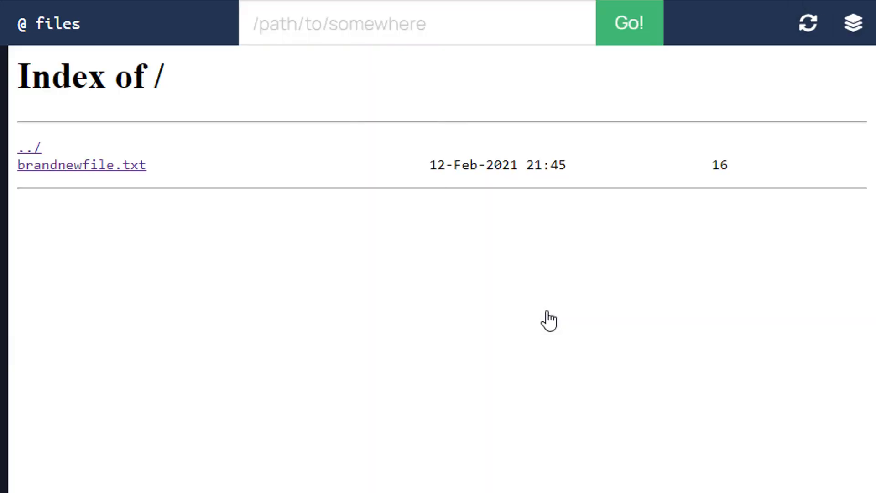
{"action": "mouse_move", "coordinate": [140, 211]}
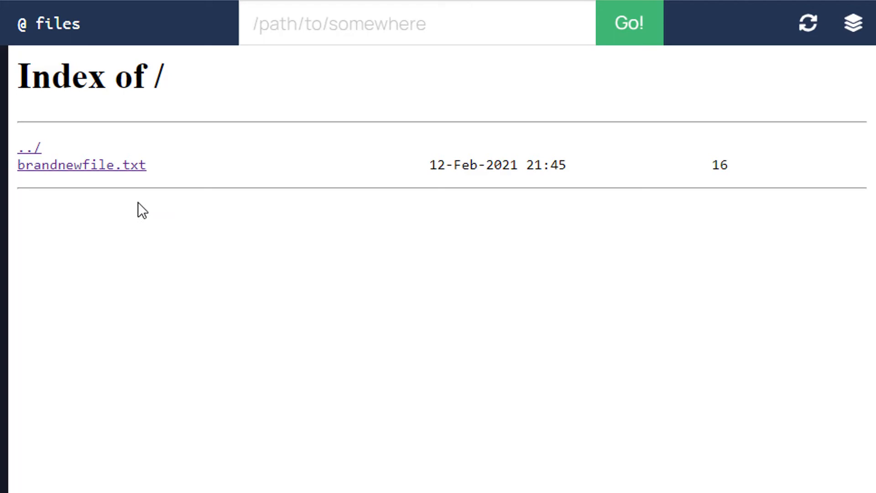
{"action": "mouse_move", "coordinate": [73, 173]}
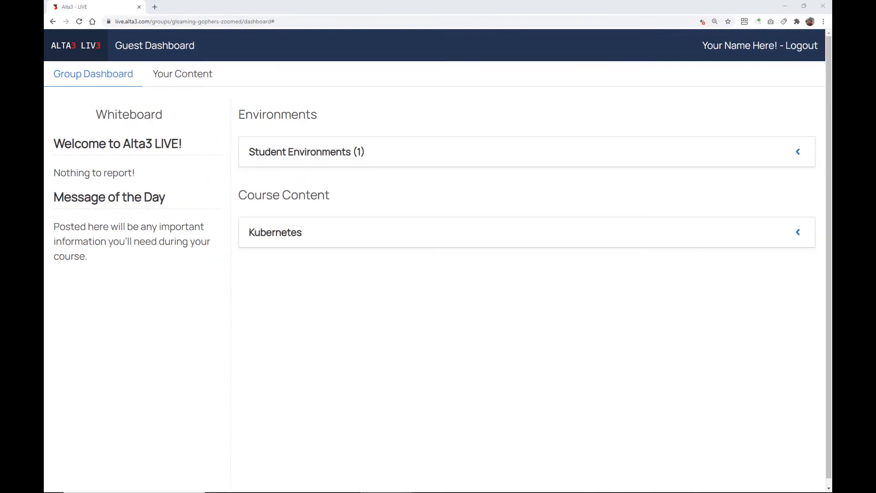
Expand Student Environments, launch them in full tabs, view the files index, and return to the dashboard.
{"action": "left_click", "coordinate": [798, 152]}
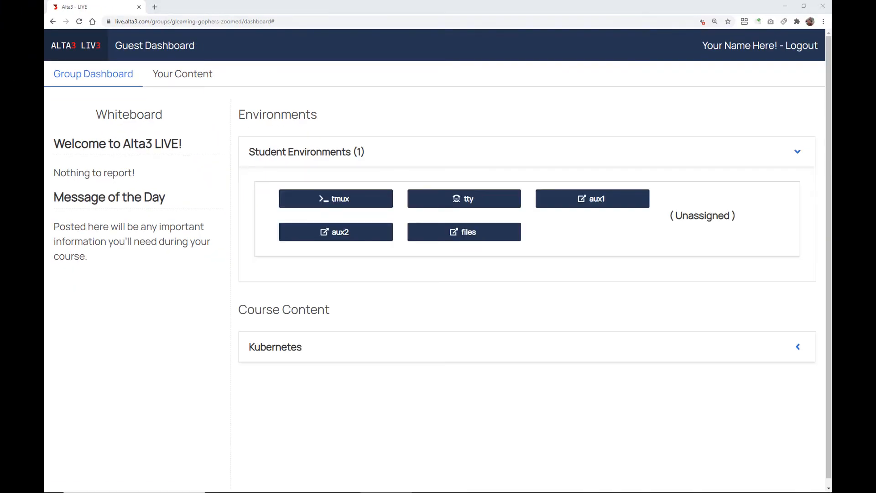
{"action": "left_click", "coordinate": [464, 198]}
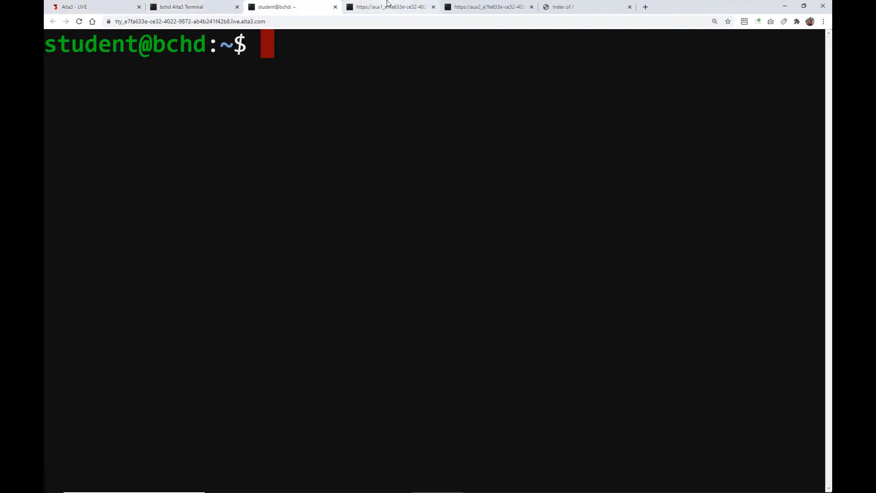
{"action": "left_click", "coordinate": [569, 7]}
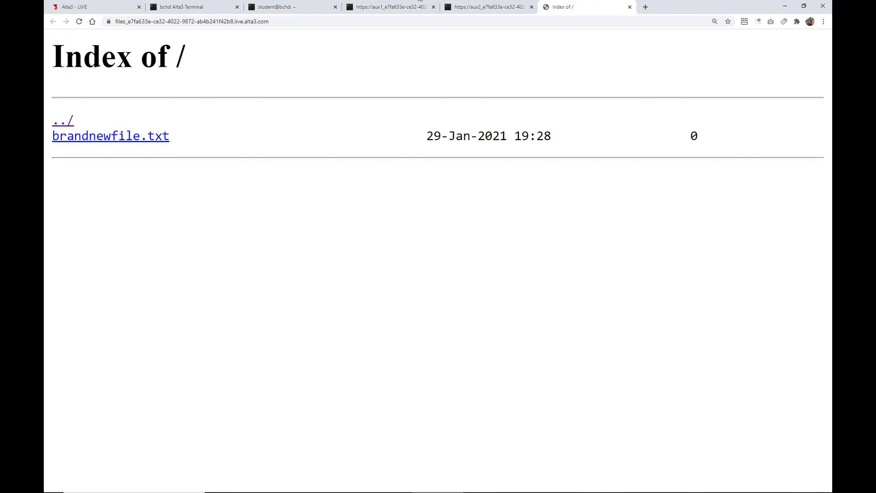
{"action": "left_click", "coordinate": [94, 7]}
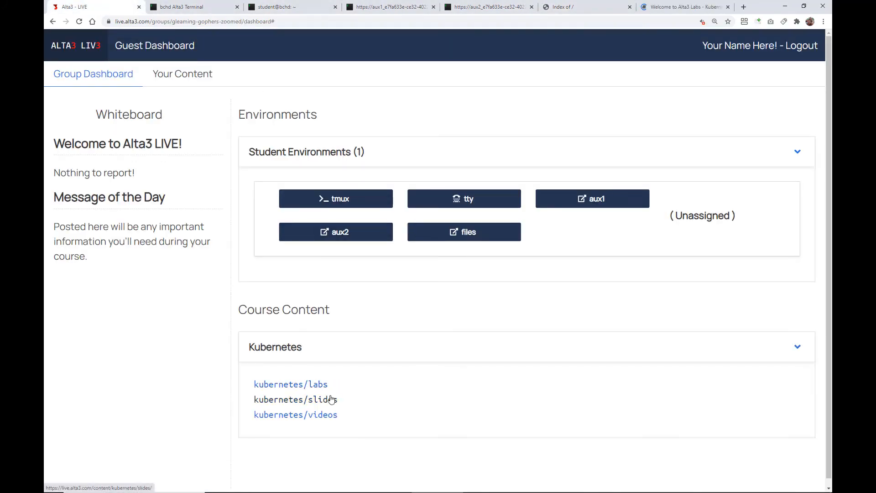
Open the Kubernetes labs, slides and videos tabs and land on the Kubernetes Architecture video.
{"action": "left_click", "coordinate": [290, 384]}
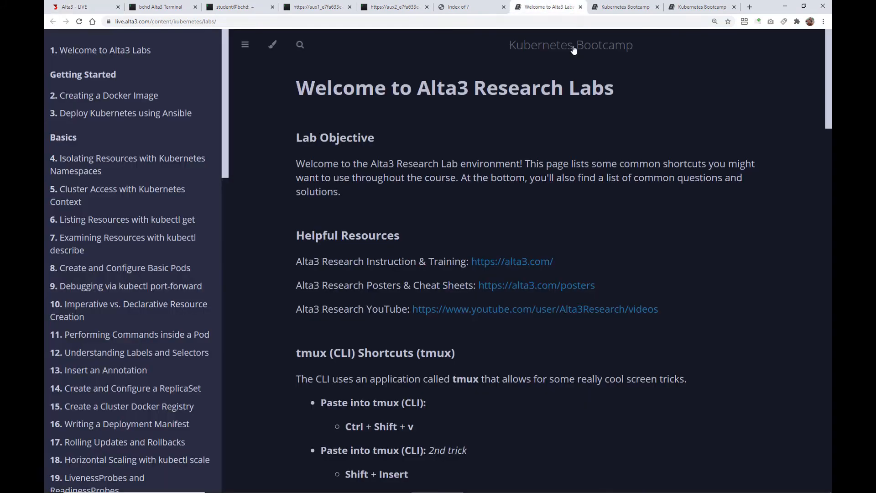
{"action": "left_click", "coordinate": [701, 7]}
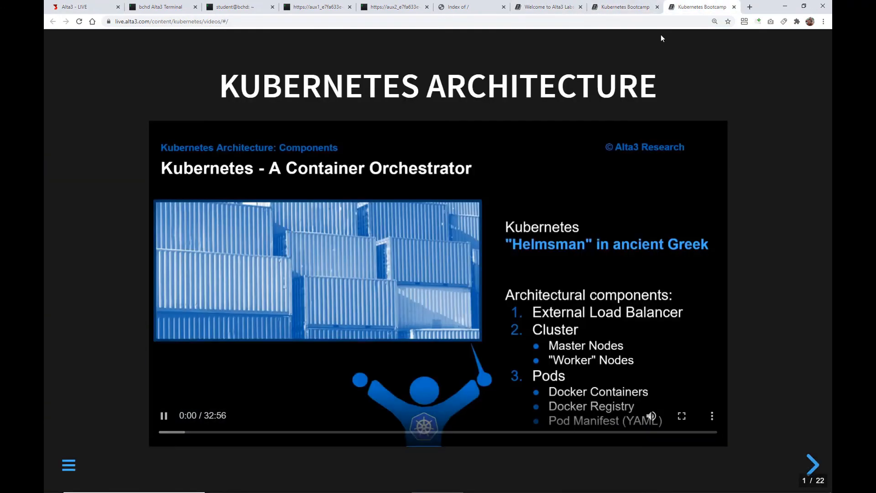